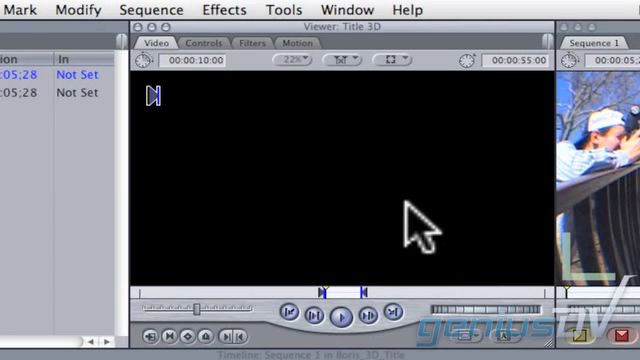
{"action": "mouse_move", "coordinate": [212, 57]}
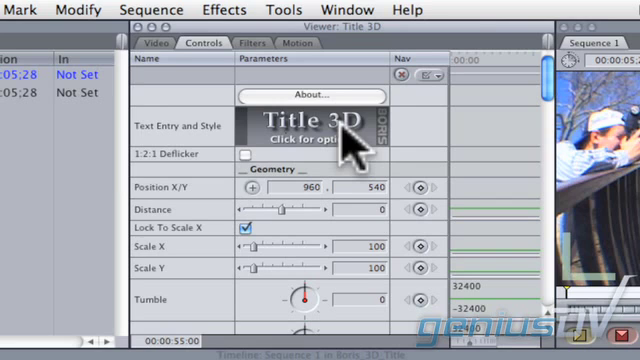
- Enter the title text 'Extreme Sports' in bold italic via the Title 3D options editor
{"action": "left_click", "coordinate": [320, 130]}
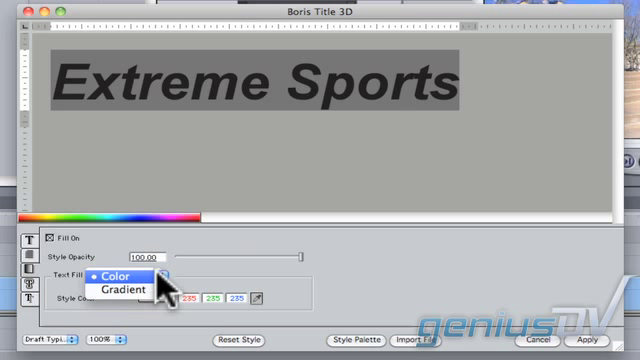
- Switch the text fill from solid to Gradient and recolour the gradient stops
{"action": "left_click", "coordinate": [105, 290]}
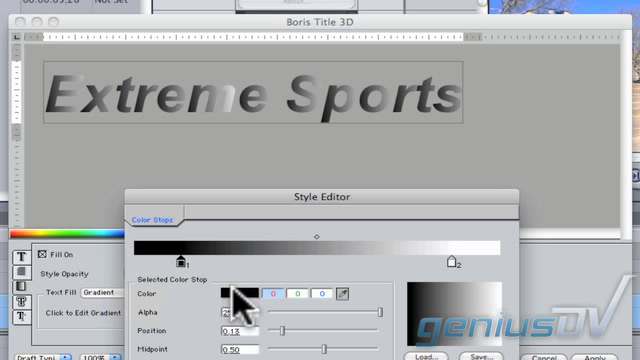
{"action": "left_click", "coordinate": [247, 300]}
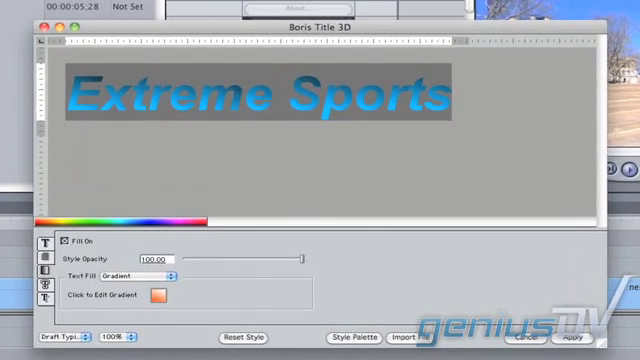
- Enable a Solid Shadow extrusion on the title with adjusted distance and angle
{"action": "left_click", "coordinate": [43, 294]}
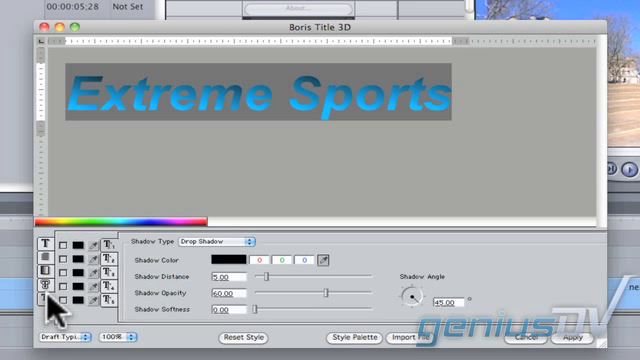
{"action": "mouse_move", "coordinate": [65, 265]}
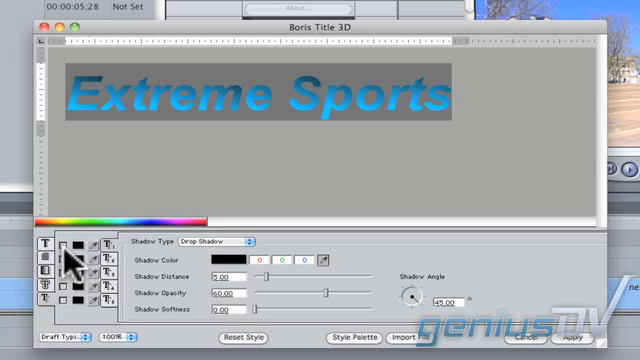
{"action": "left_click", "coordinate": [60, 255]}
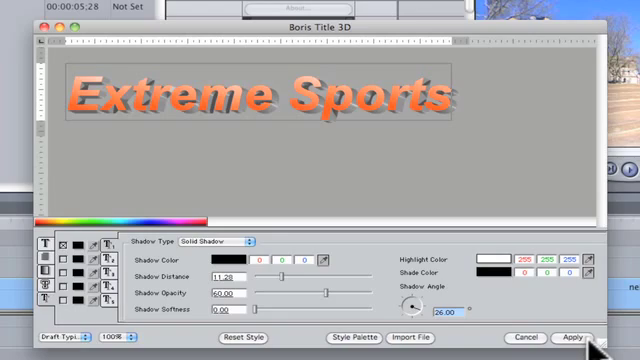
- Apply the finished orange gradient title and display it in the Viewer
{"action": "left_click", "coordinate": [574, 337]}
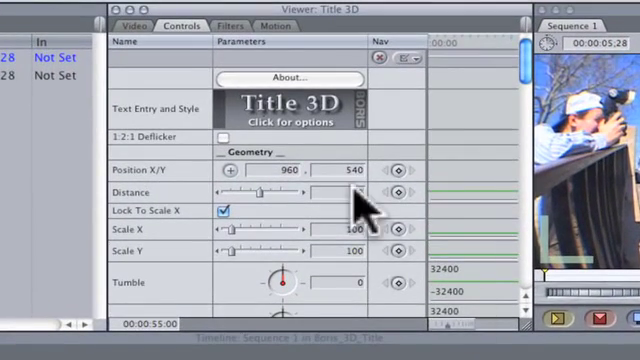
{"action": "left_click", "coordinate": [133, 26]}
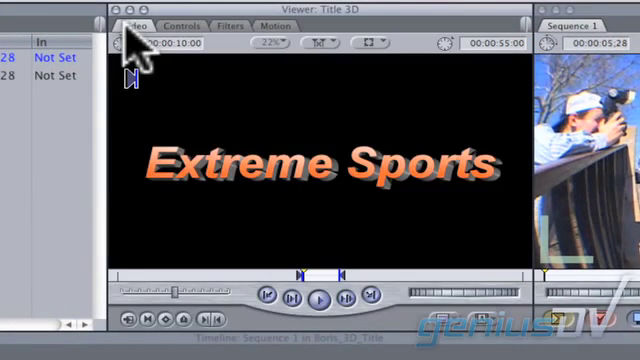